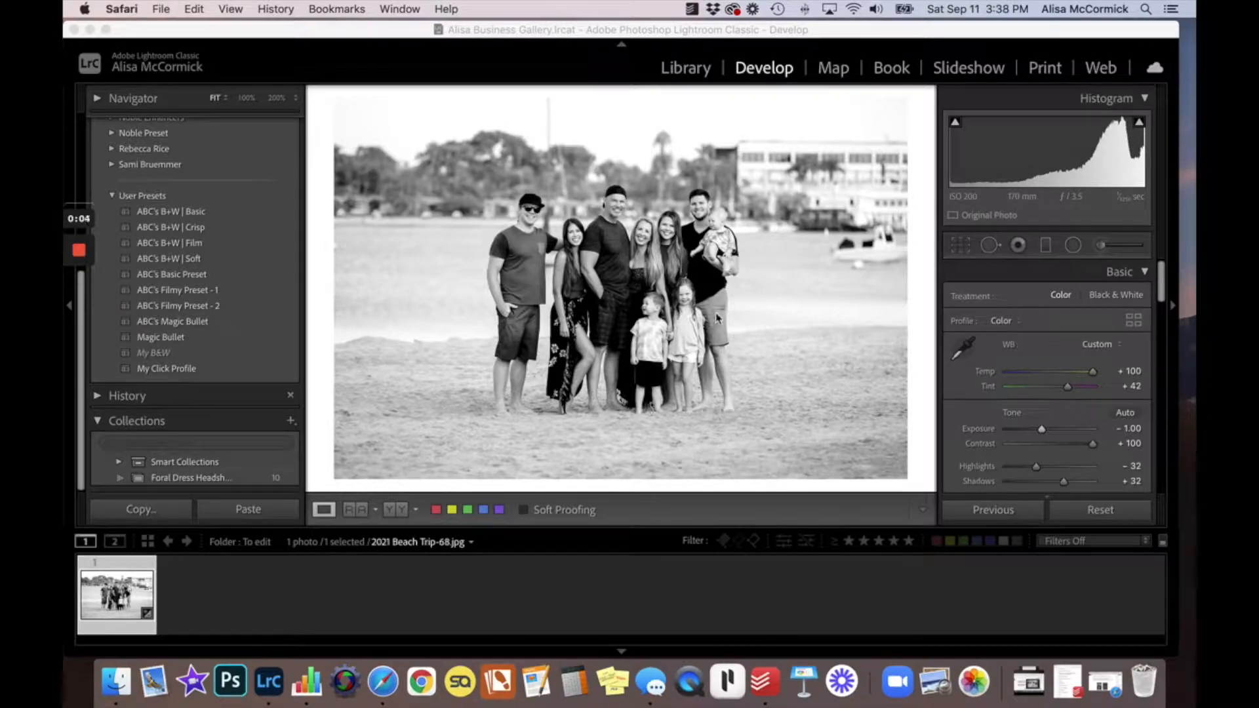
mouse_move(197, 293)
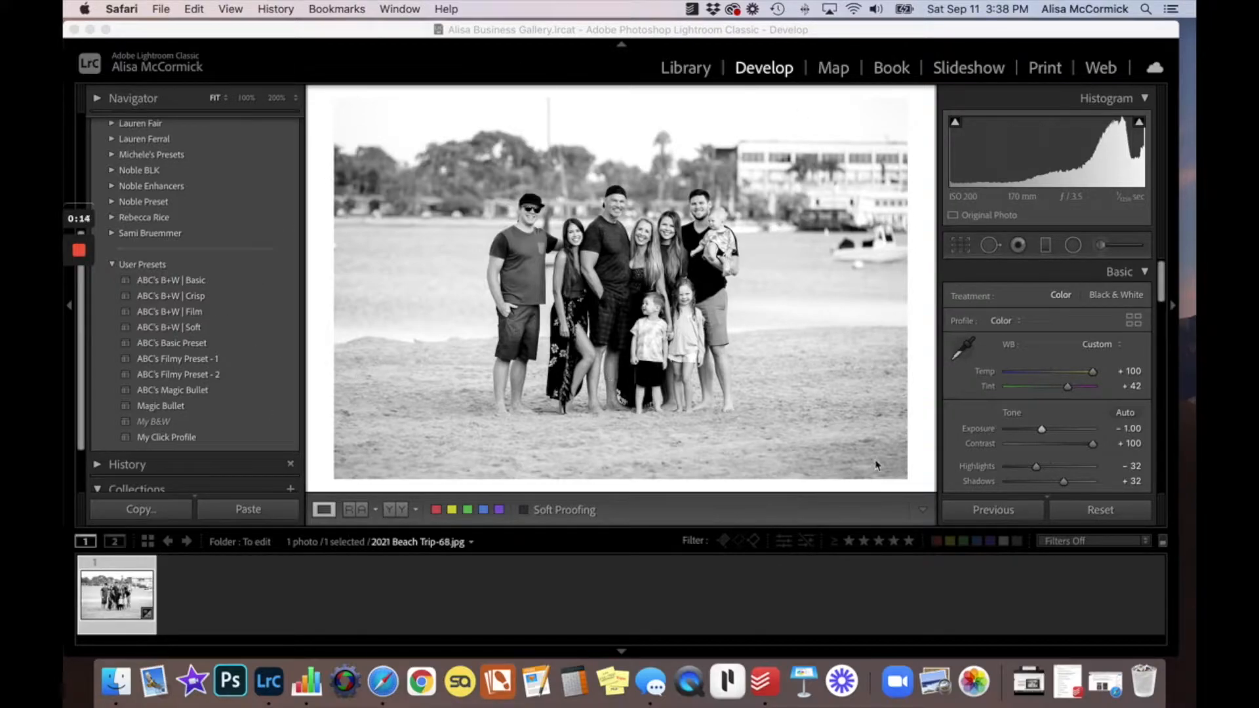
mouse_move(768, 471)
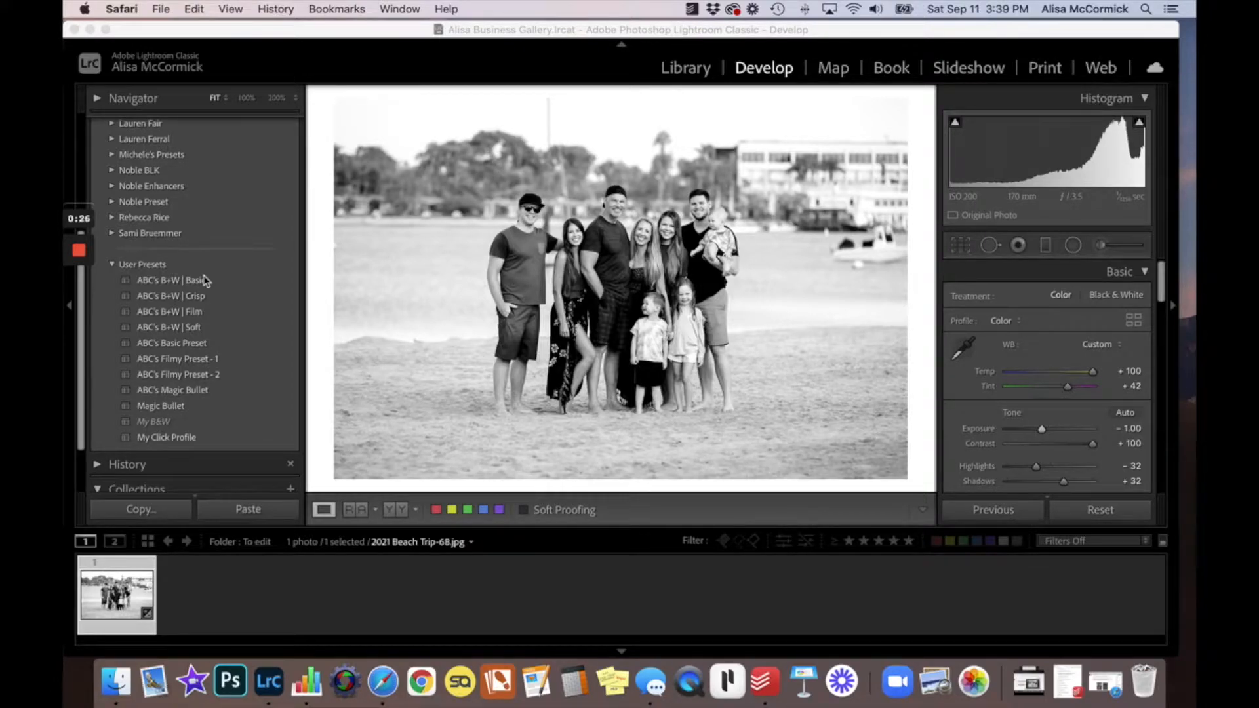
mouse_move(373, 148)
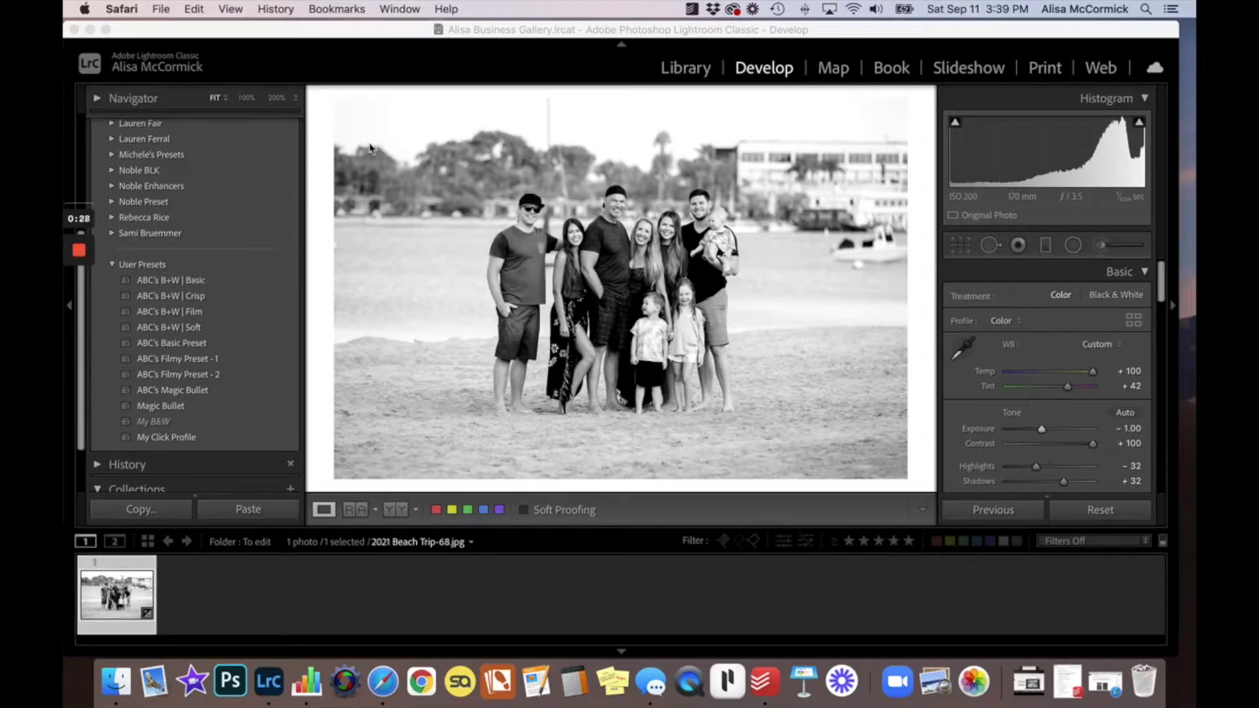
mouse_move(192, 316)
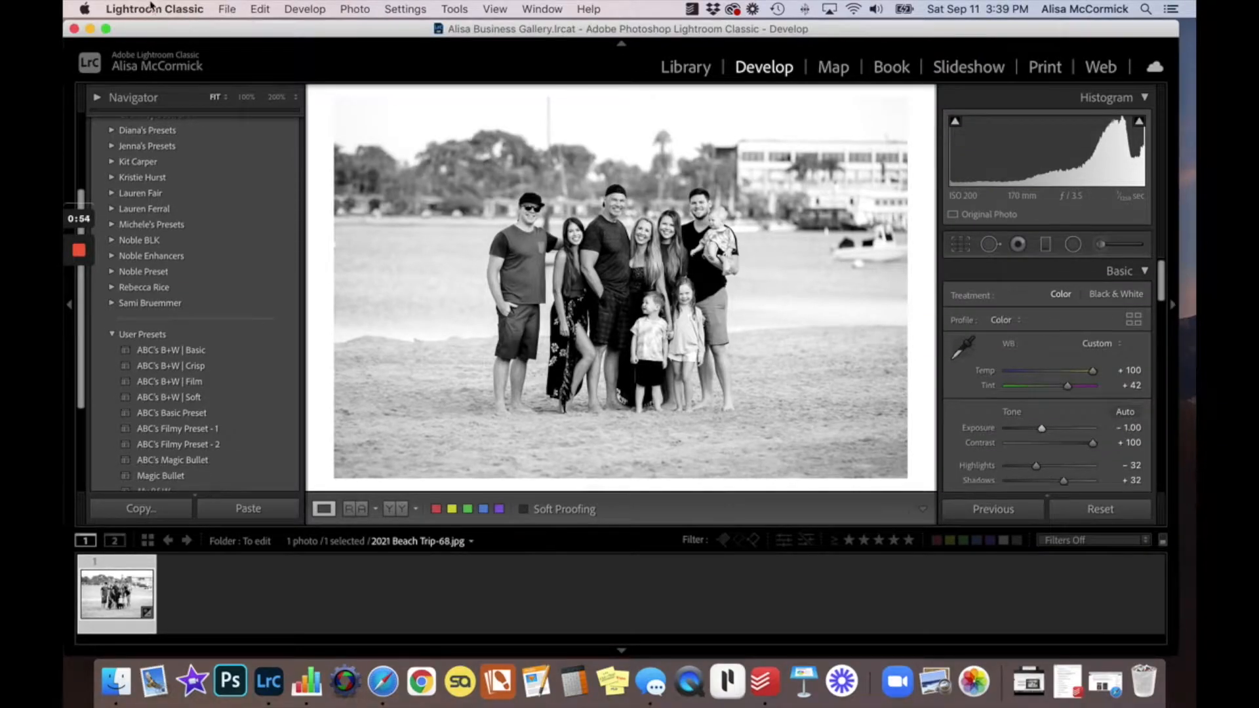
Export the beach photo with the Export to DNG preset, saving it to the Desktop
left_click(226, 7)
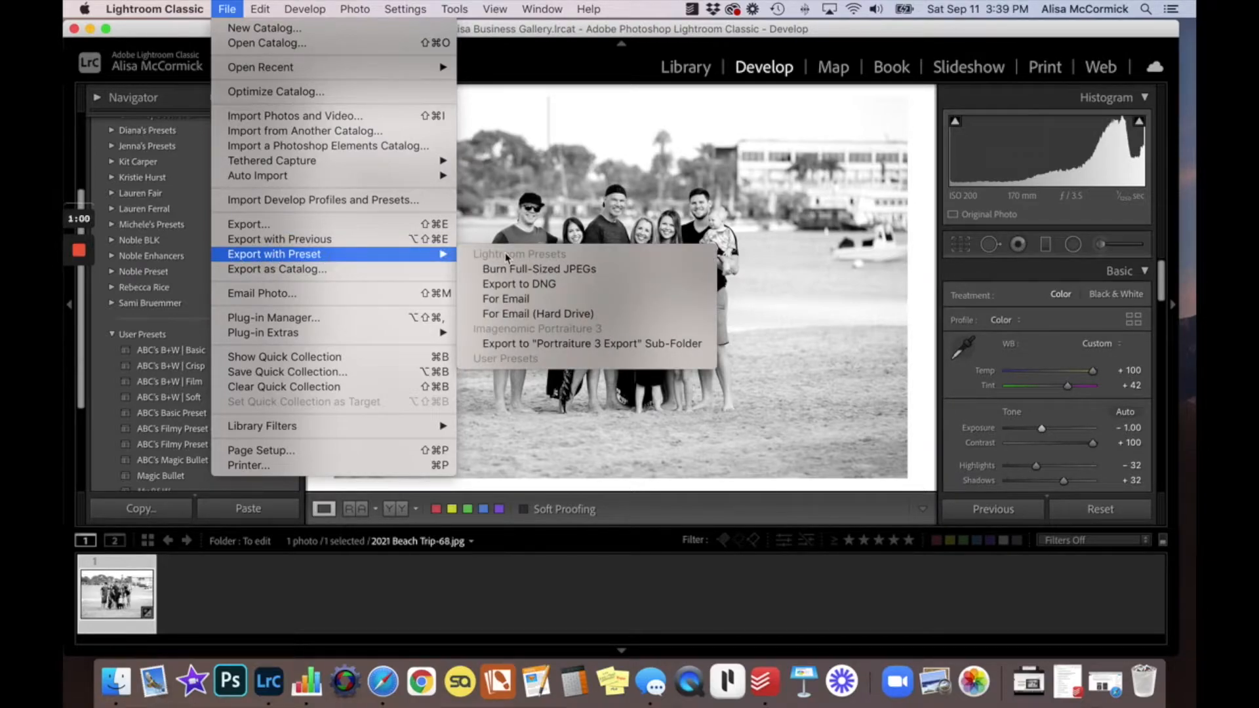
mouse_move(577, 288)
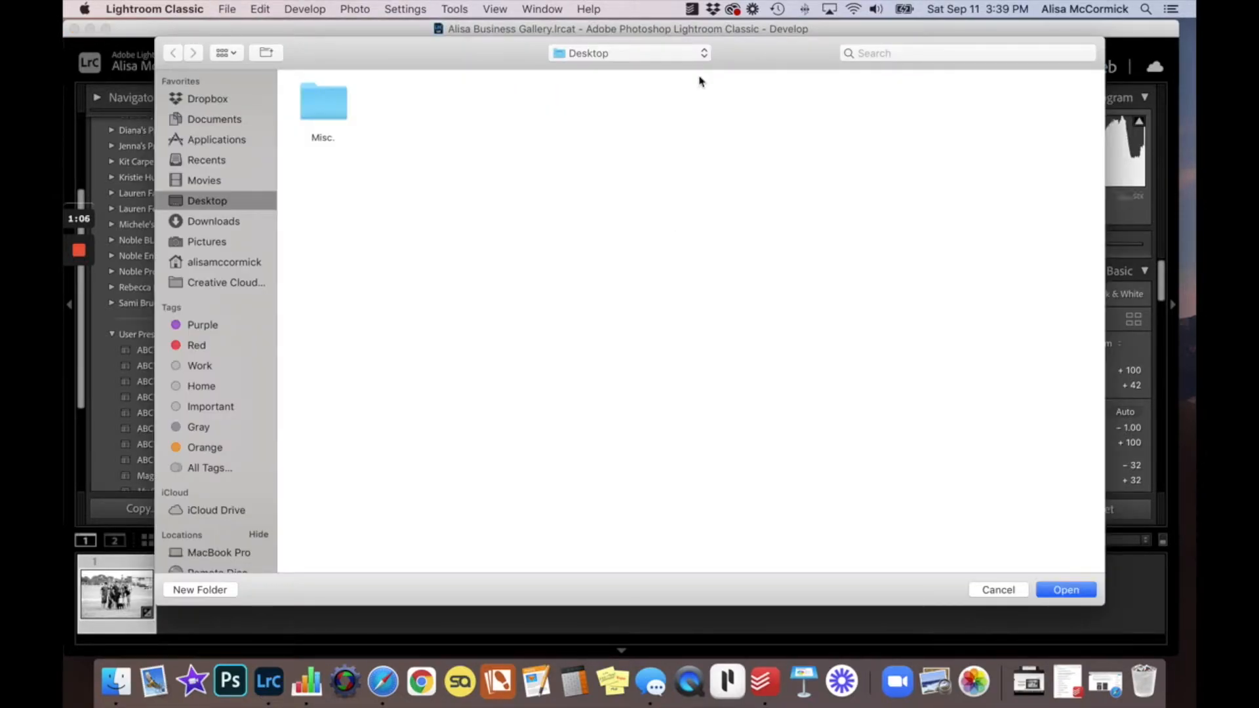
mouse_move(626, 61)
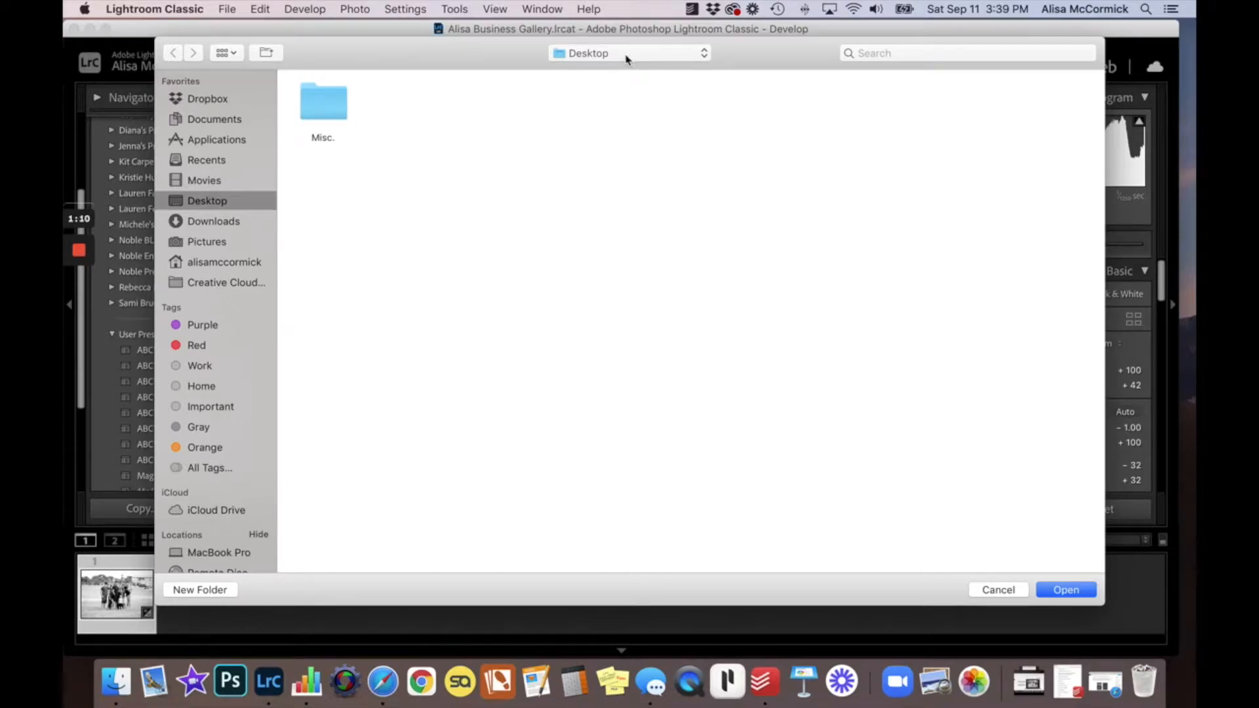
left_click(1066, 590)
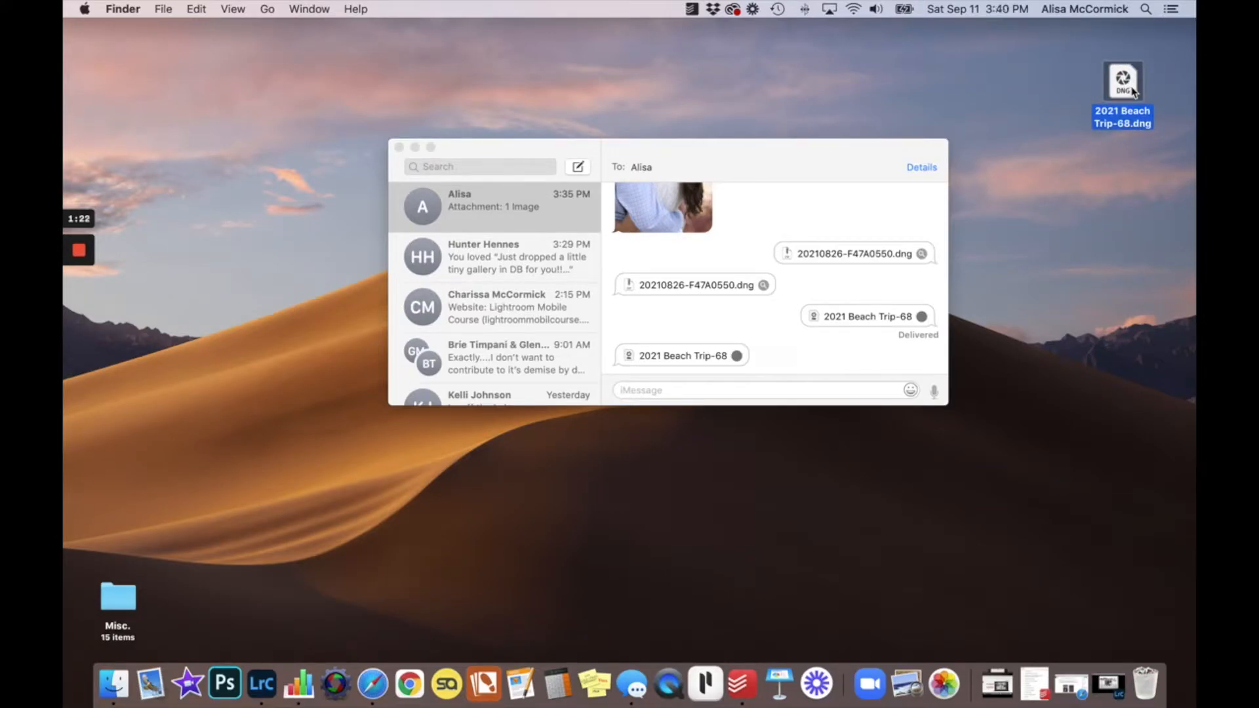
mouse_move(1138, 66)
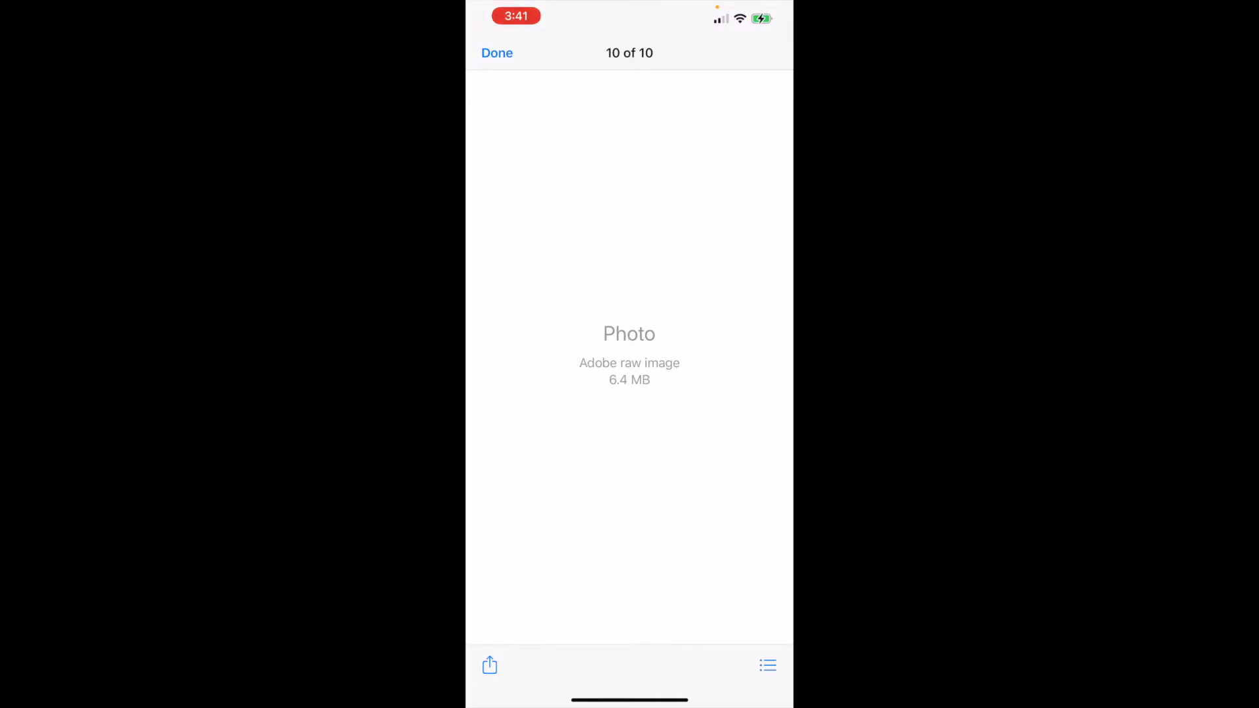
Share the received 2021 Beach Trip-68 DNG from Messages to Lightroom
left_click(489, 666)
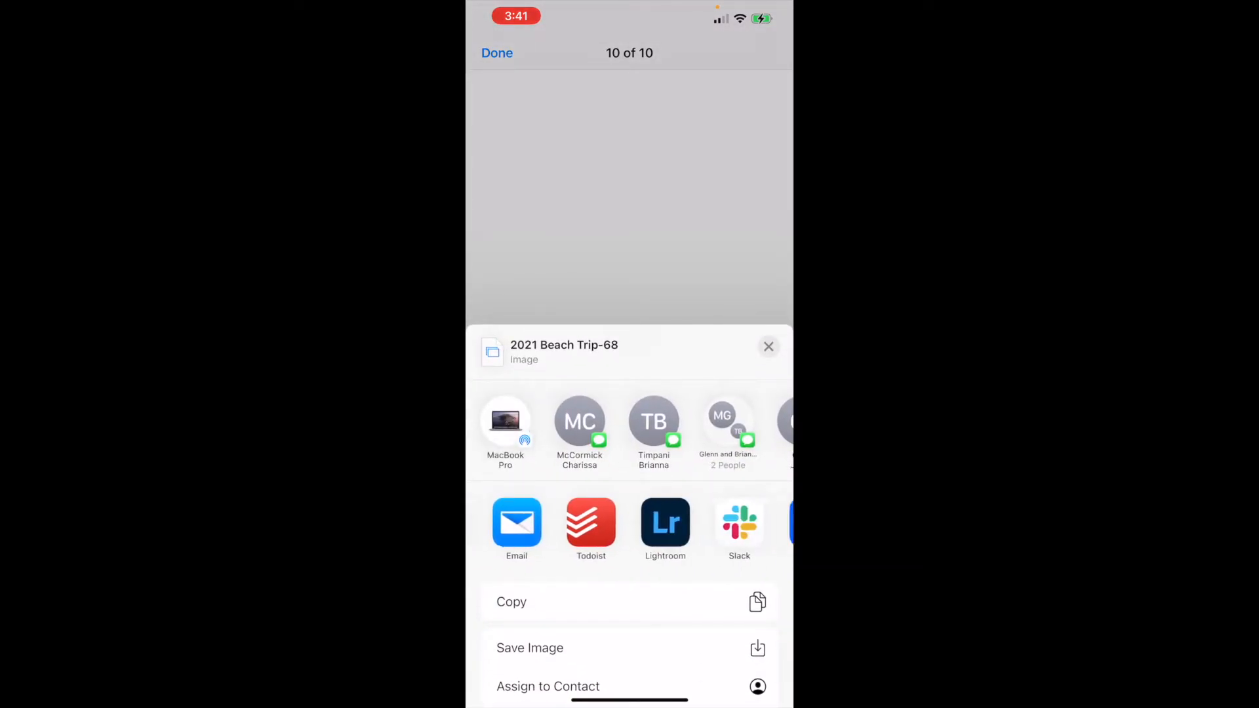
scroll("left", 3)
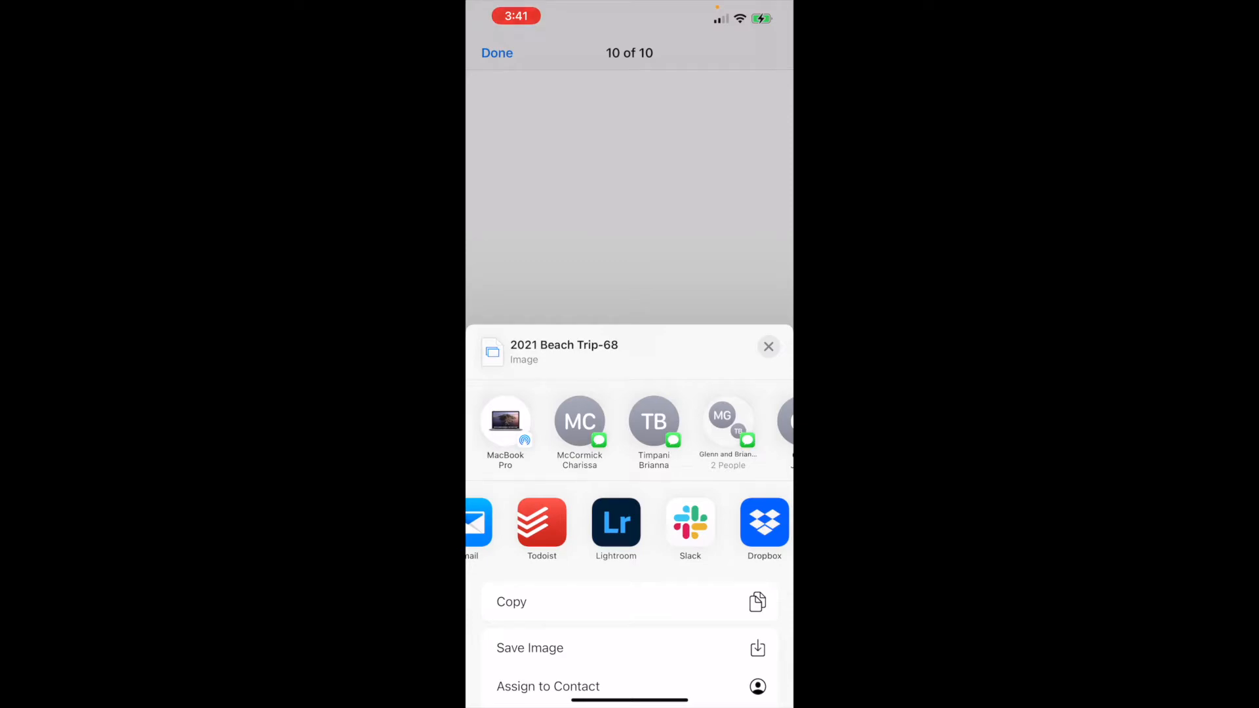
left_click(617, 521)
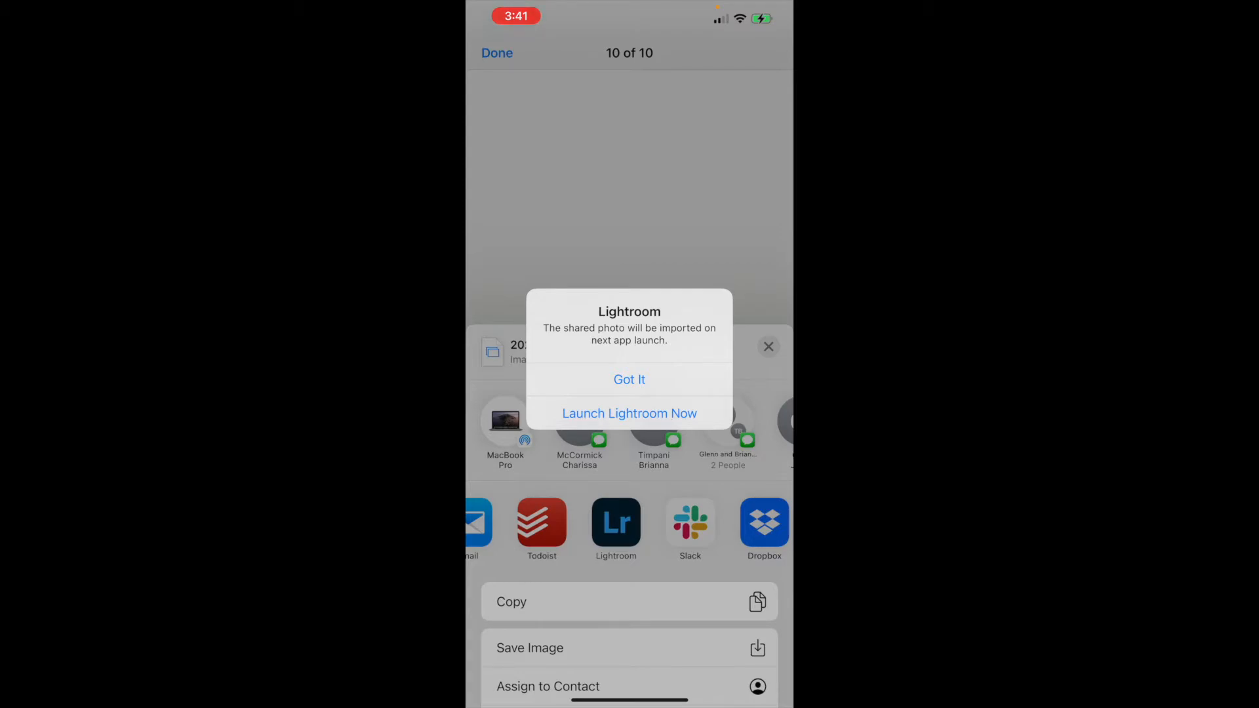
Launch Lightroom, locate the imported beach photo in the Library and bring it into Edit with its options menu
left_click(630, 413)
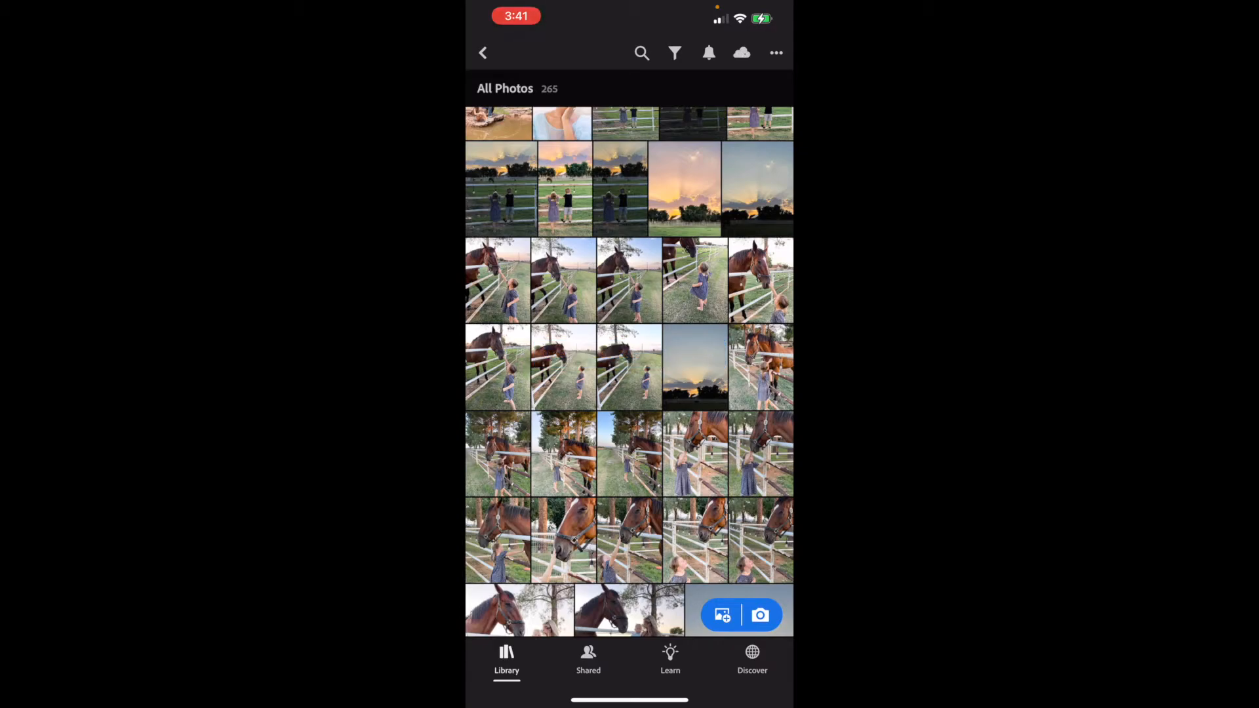
scroll("down", 3)
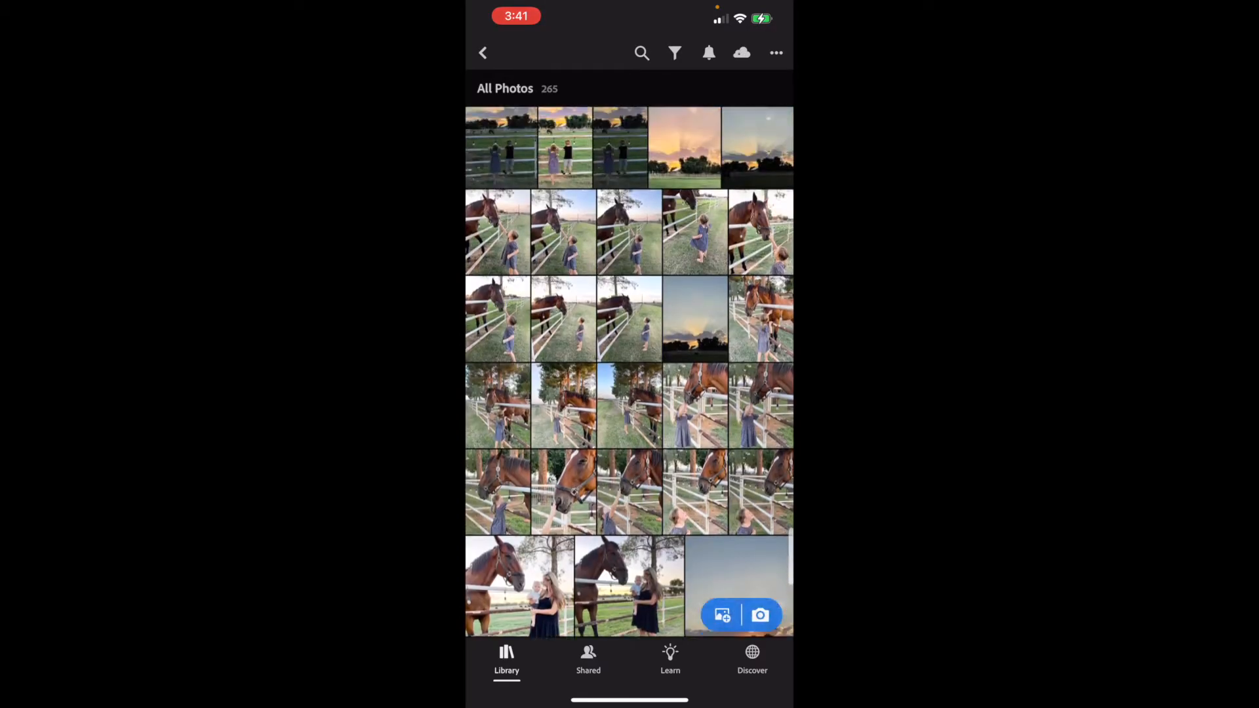
scroll("up", 3)
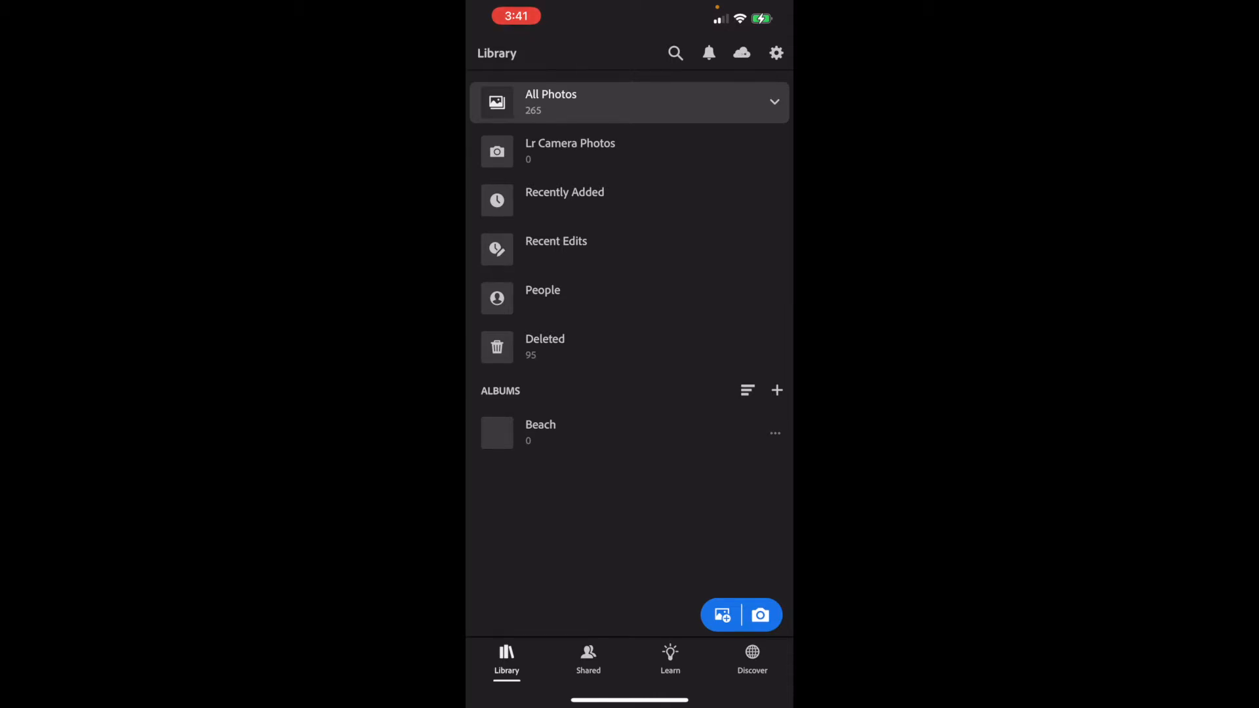
left_click(564, 201)
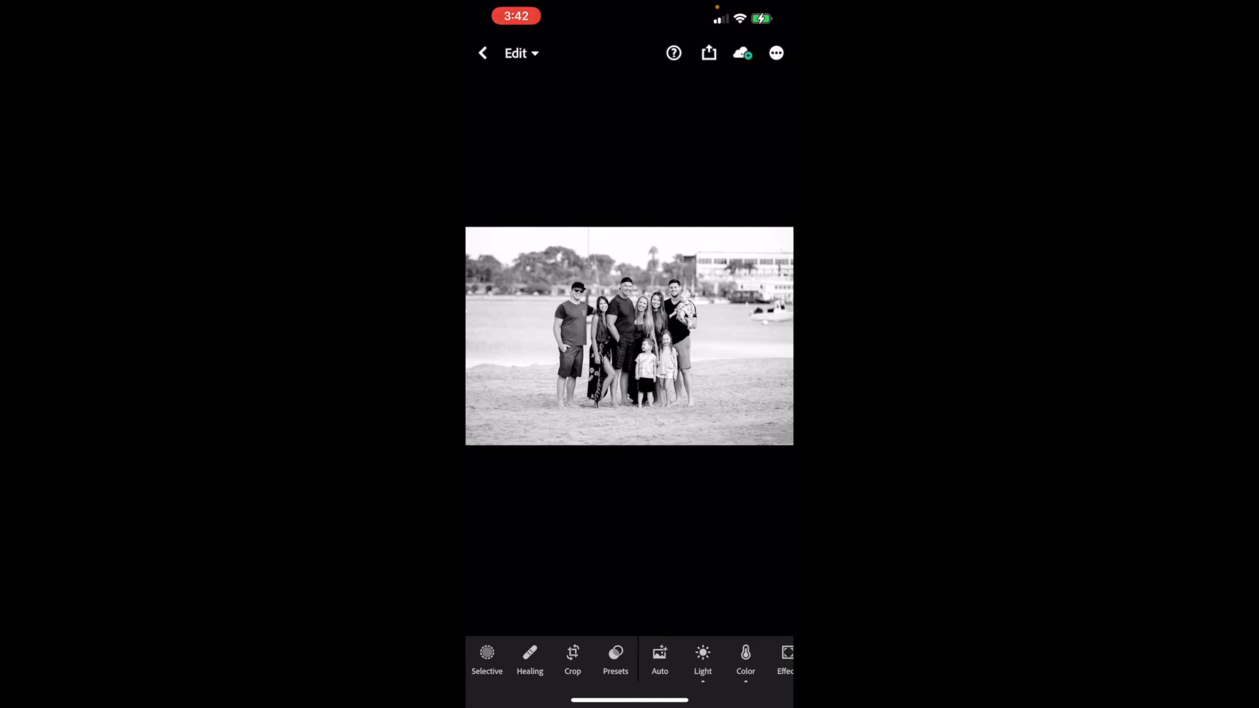
left_click(776, 53)
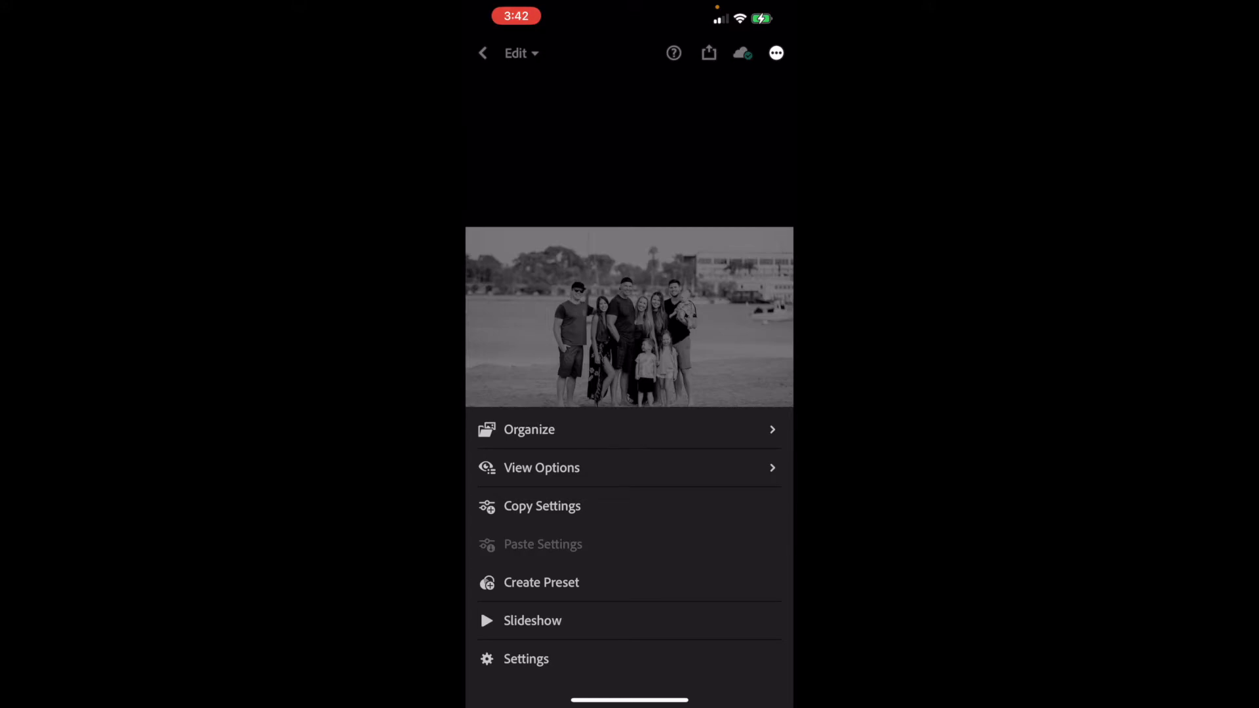
Create a user preset from the beach photo's edits and save it as 'TEST 2'
left_click(541, 582)
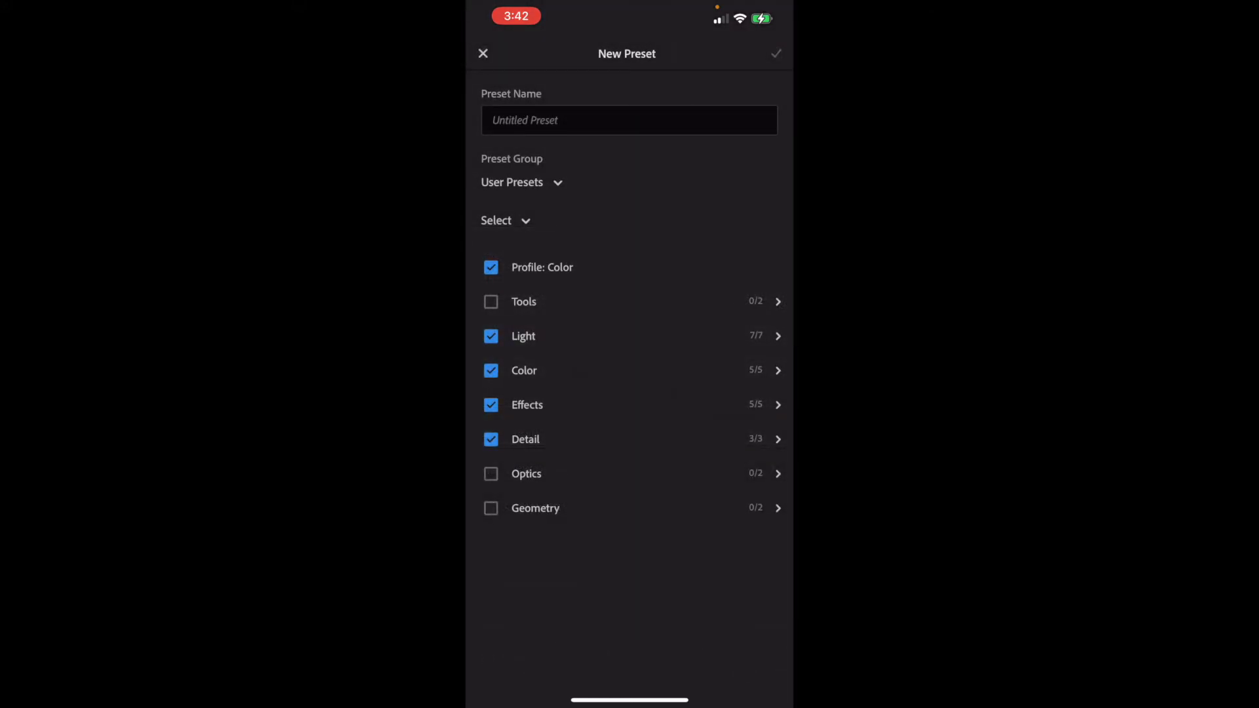
left_click(630, 119)
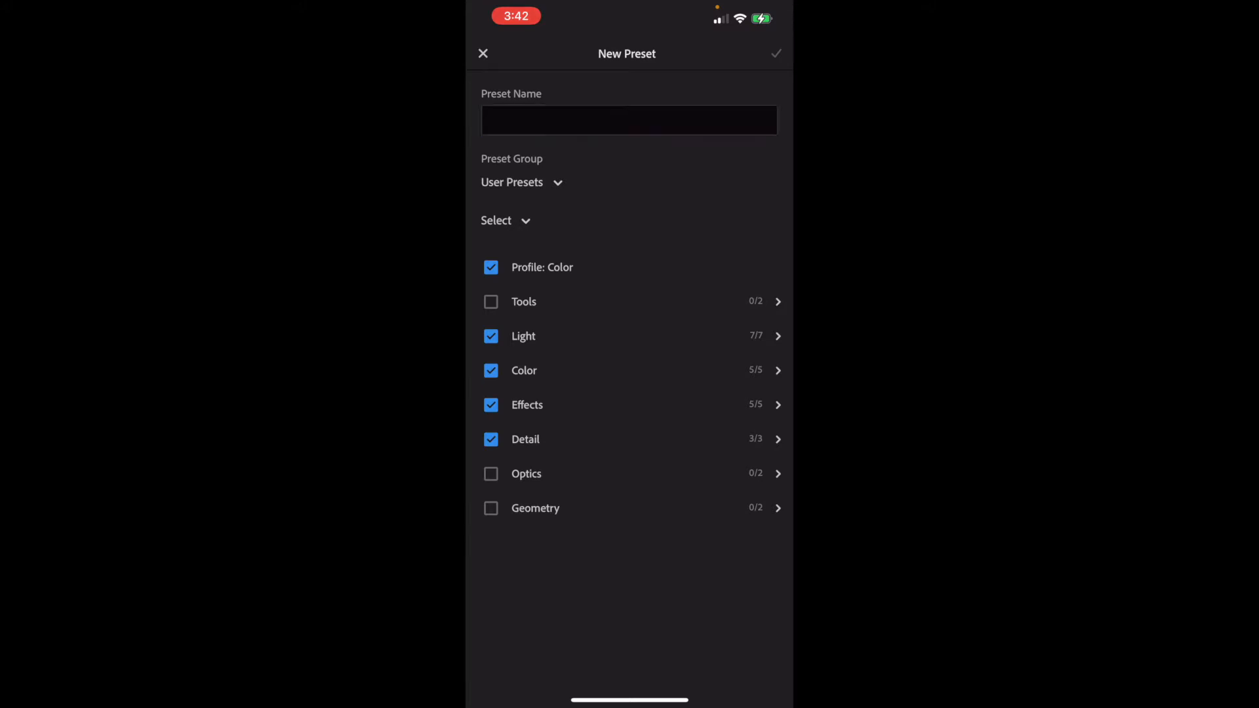
left_click(629, 120)
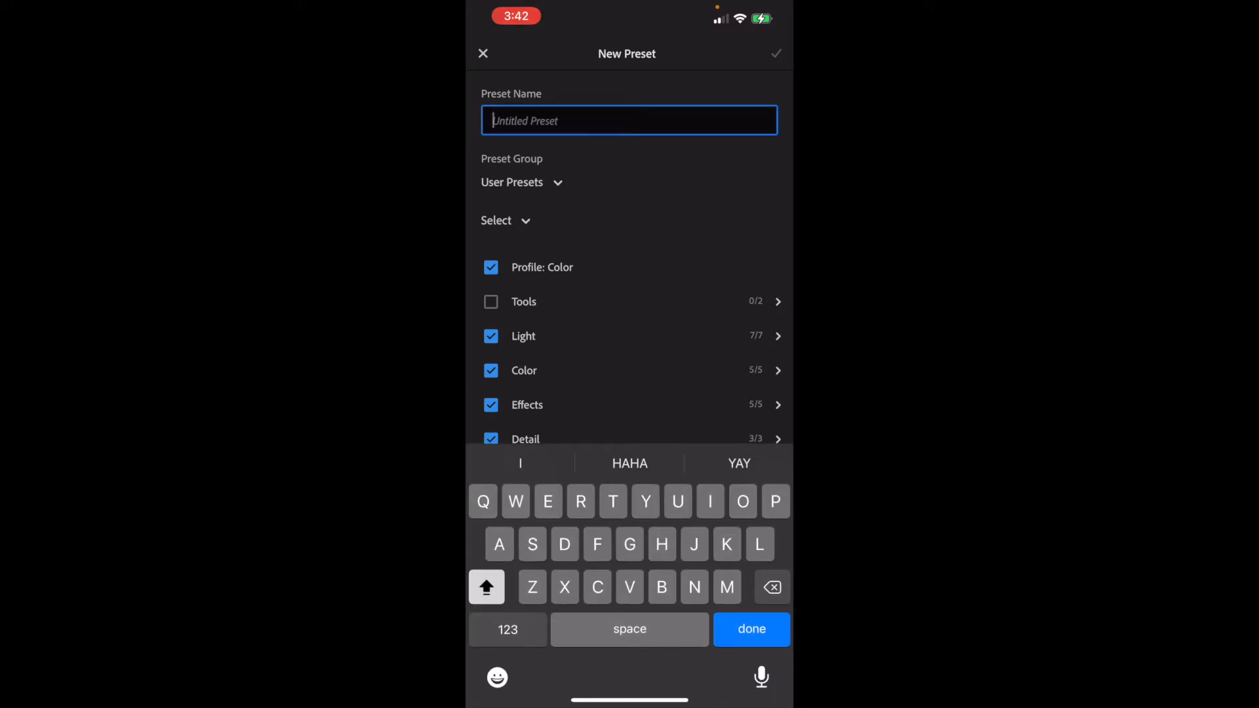
type("TEST")
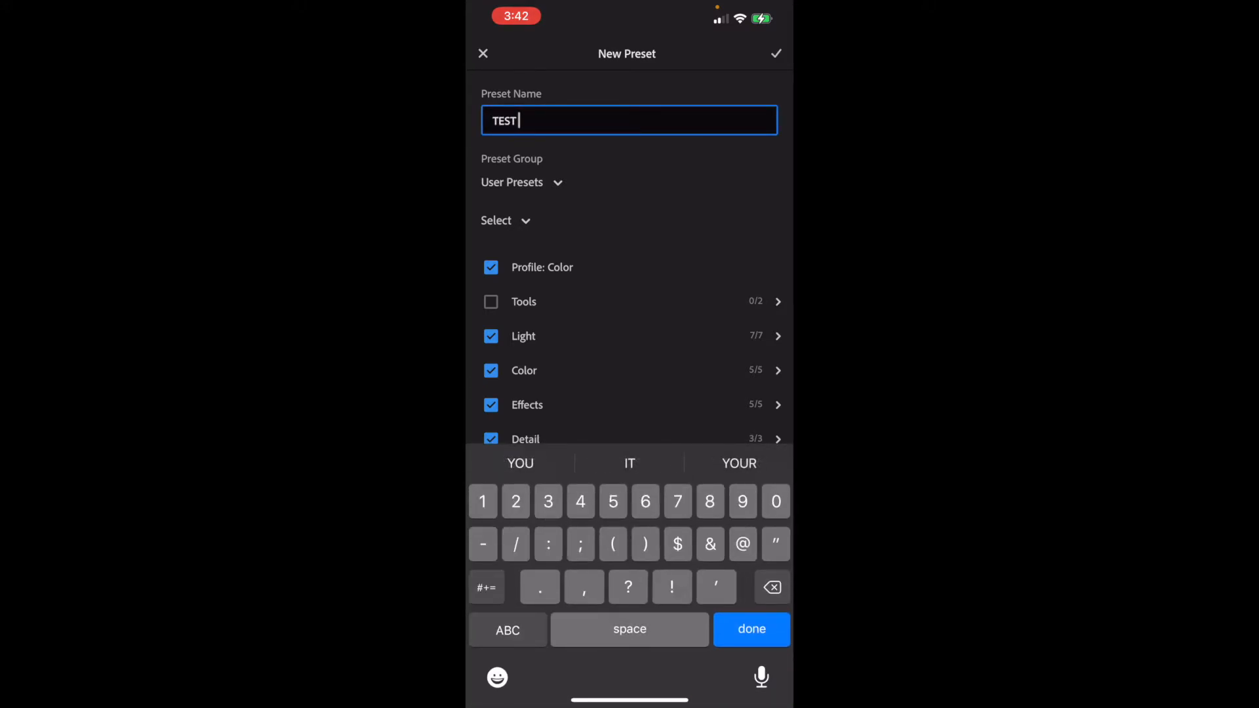
type("2")
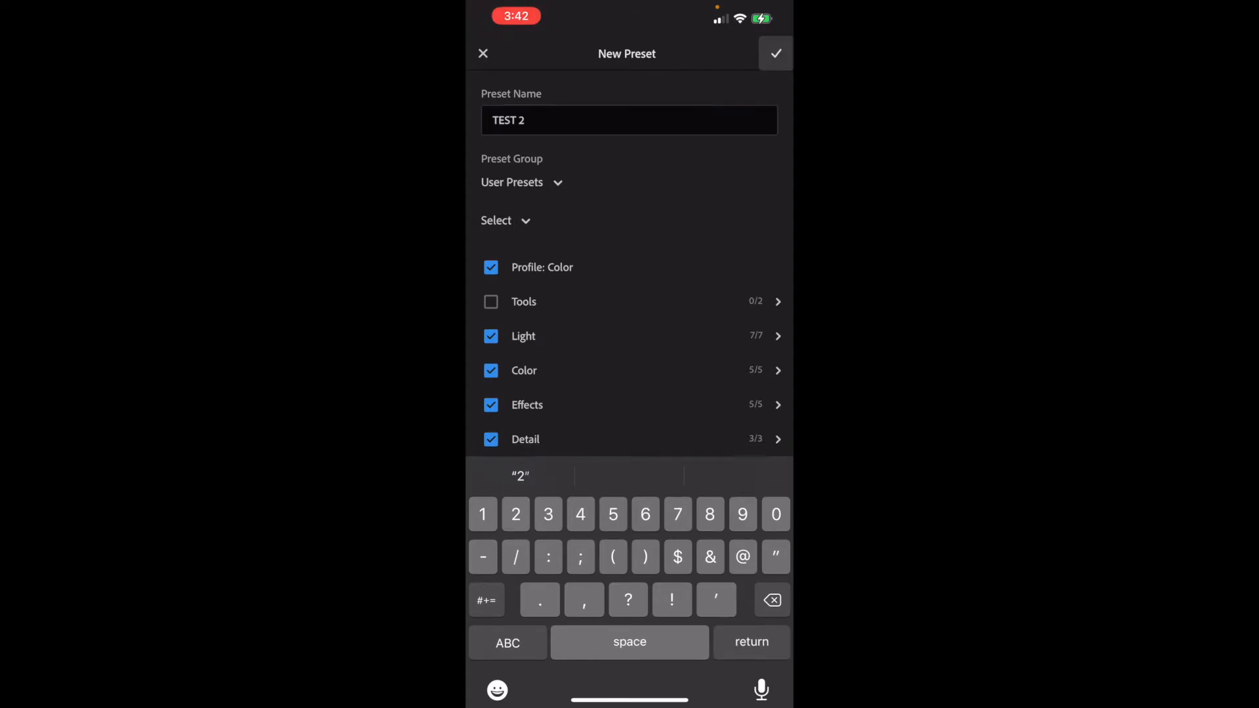
left_click(774, 54)
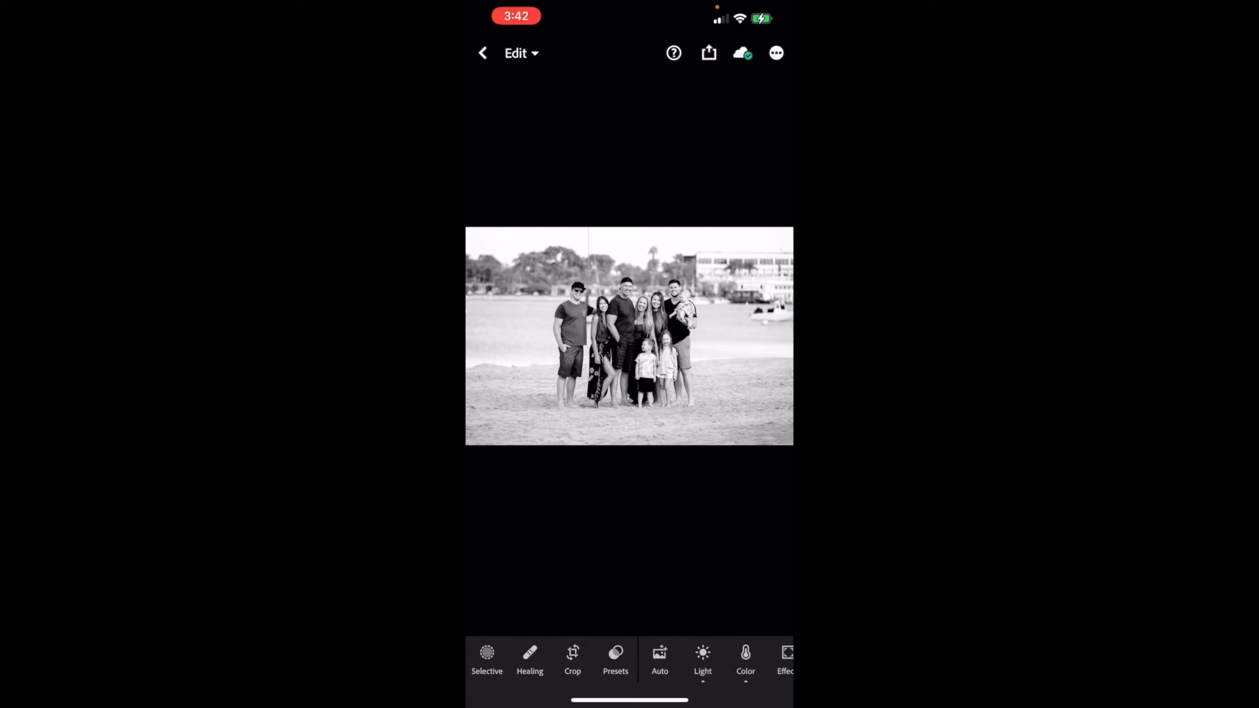
Return to the Library and bring the farm sunset photo of two children into the editor
left_click(482, 53)
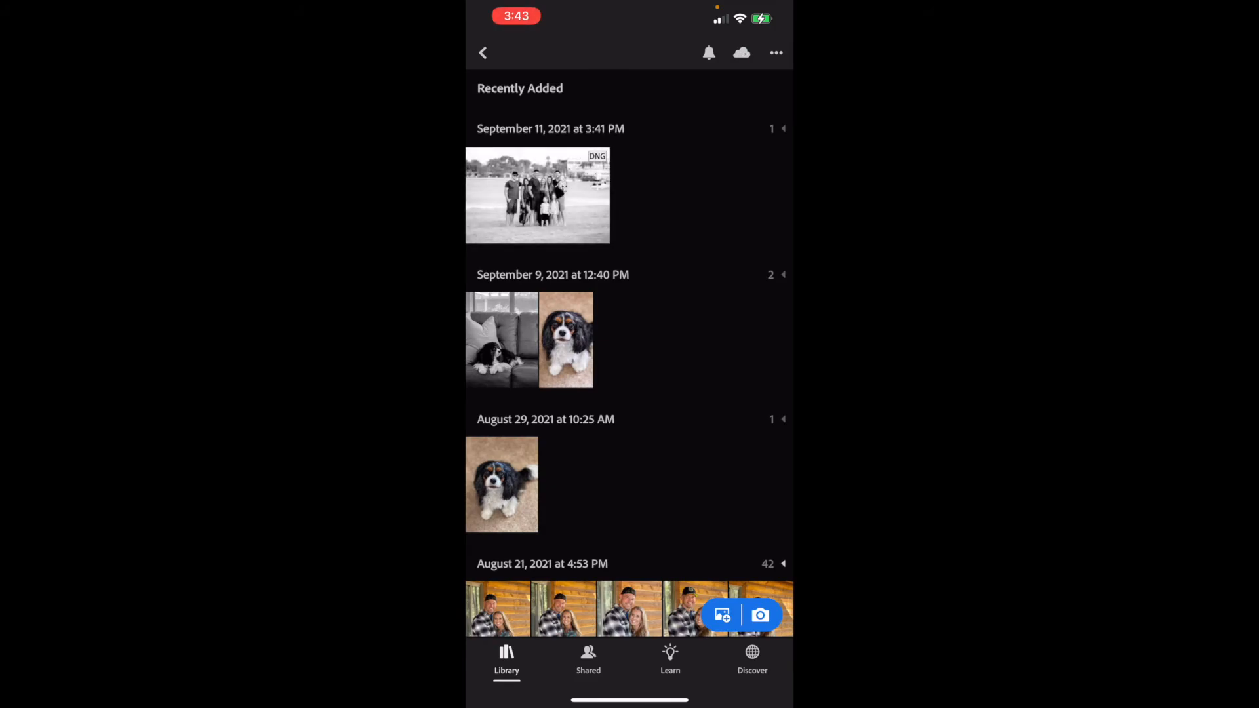
left_click(482, 53)
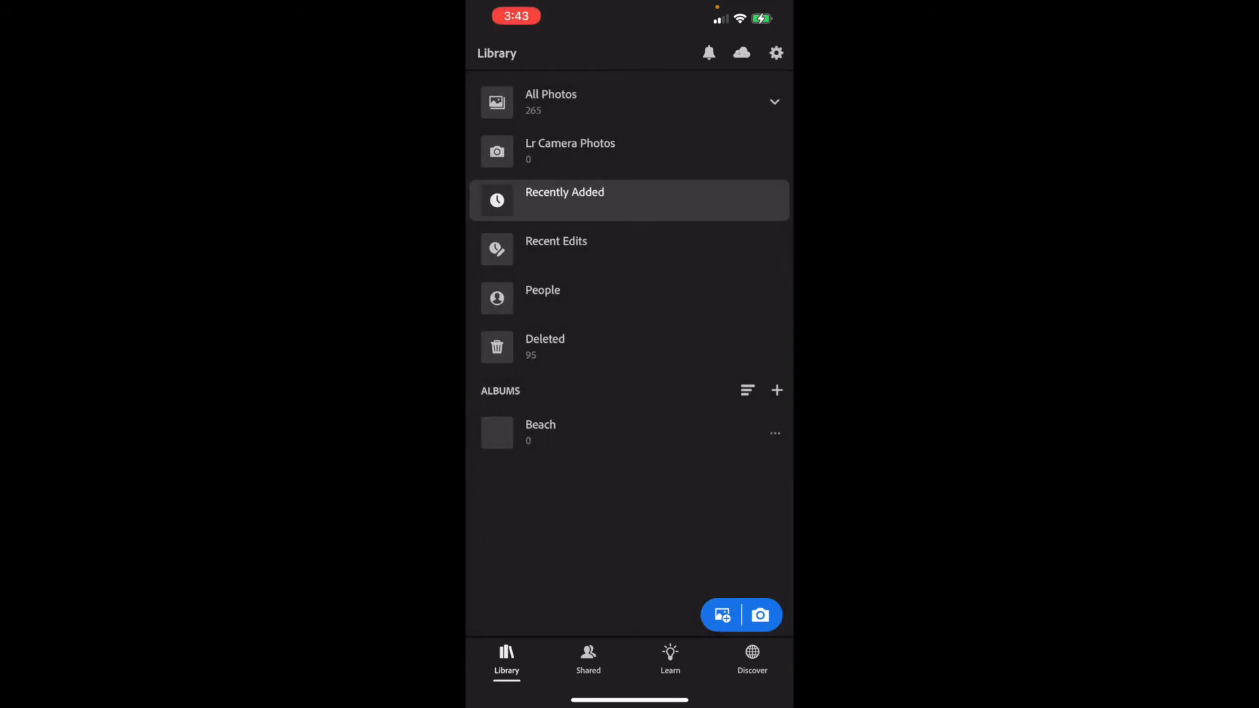
left_click(551, 99)
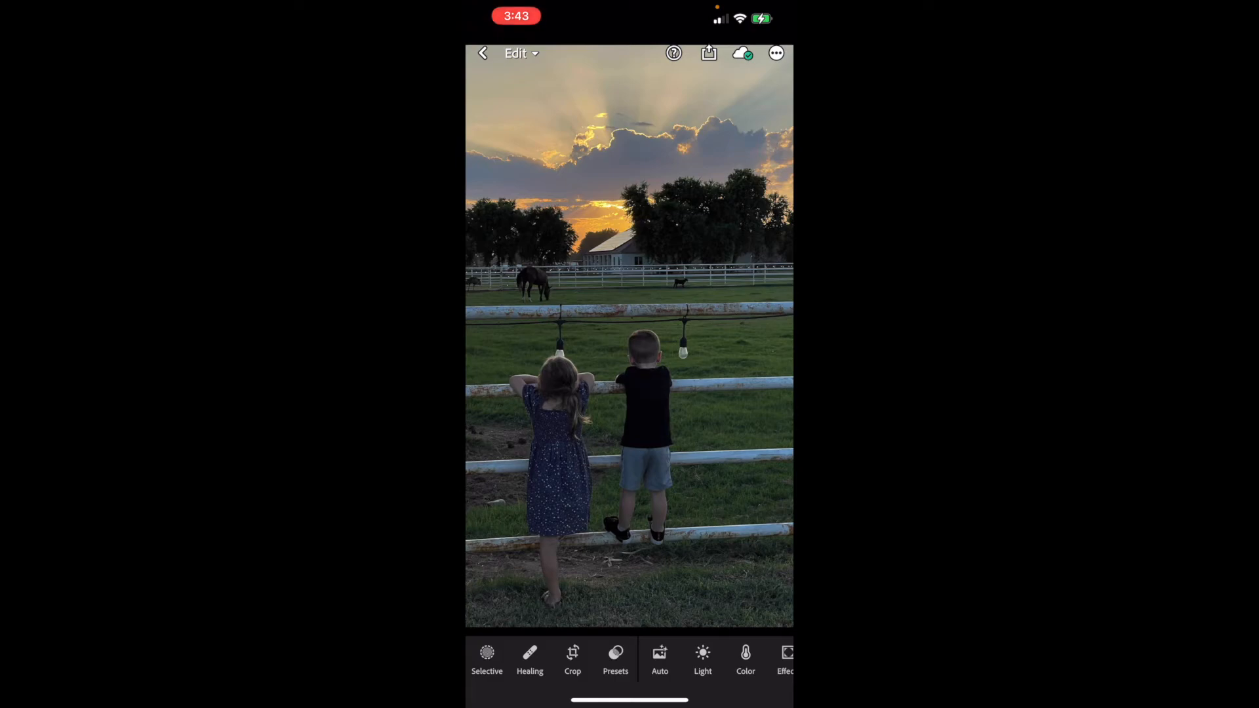
Apply the black-and-white user preset from User Presets to the farm photo and keep it
left_click(615, 658)
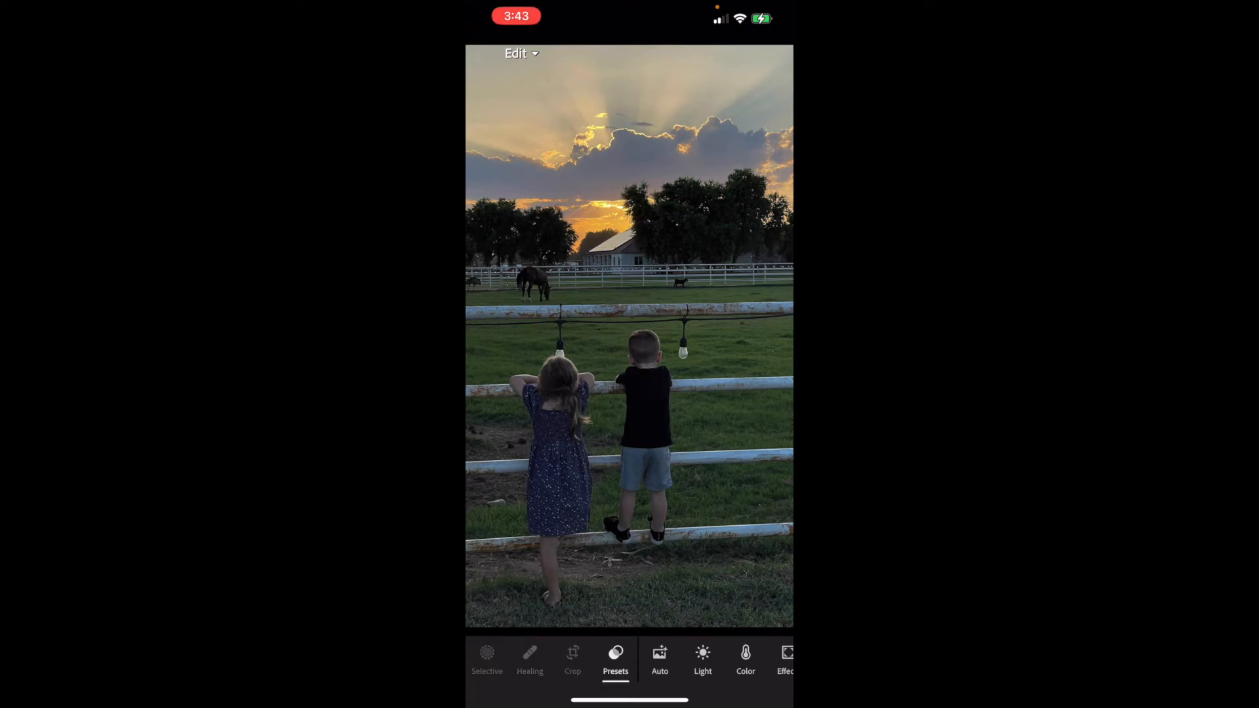
left_click(615, 654)
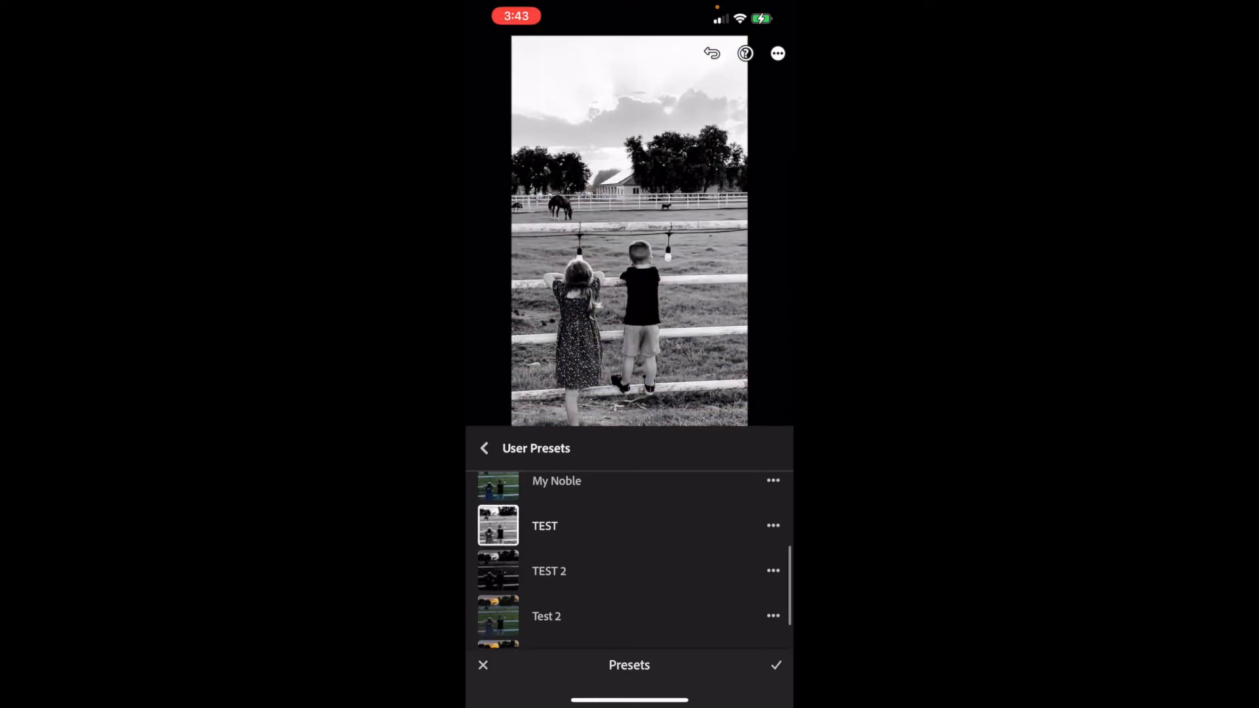
left_click(483, 665)
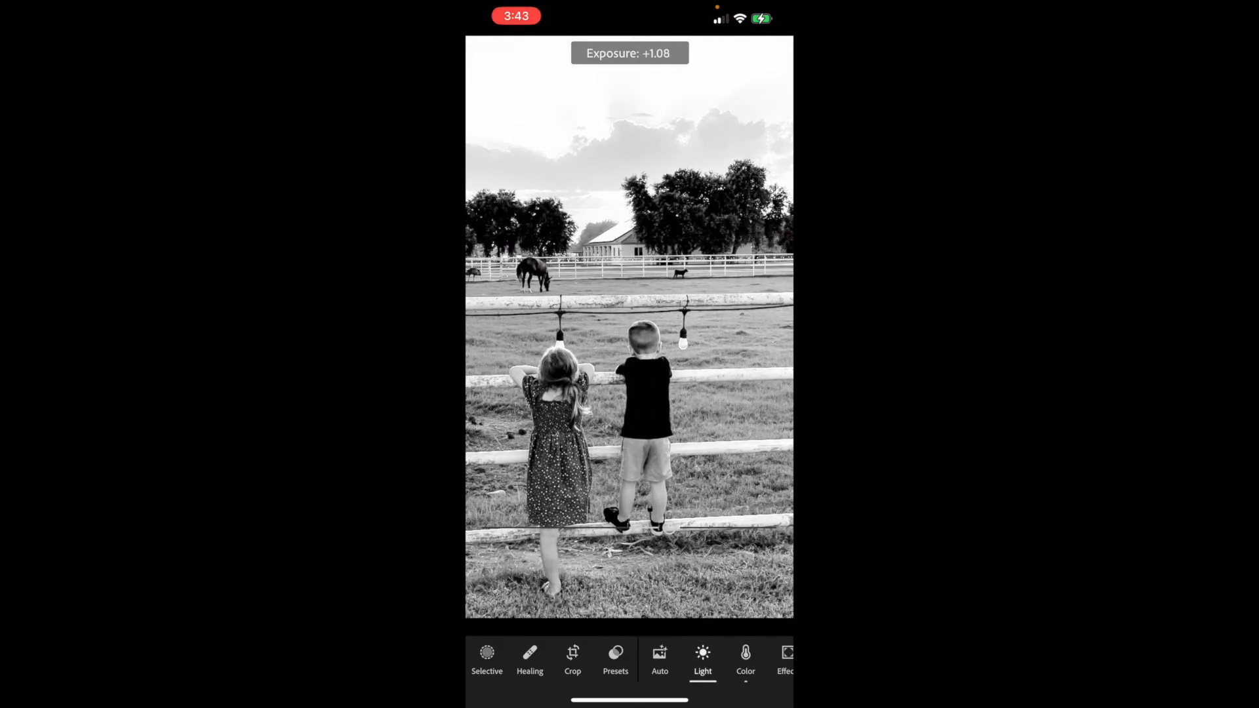
Review the Light sliders, then start Create Preset from the farm photo's current edits
left_click(701, 659)
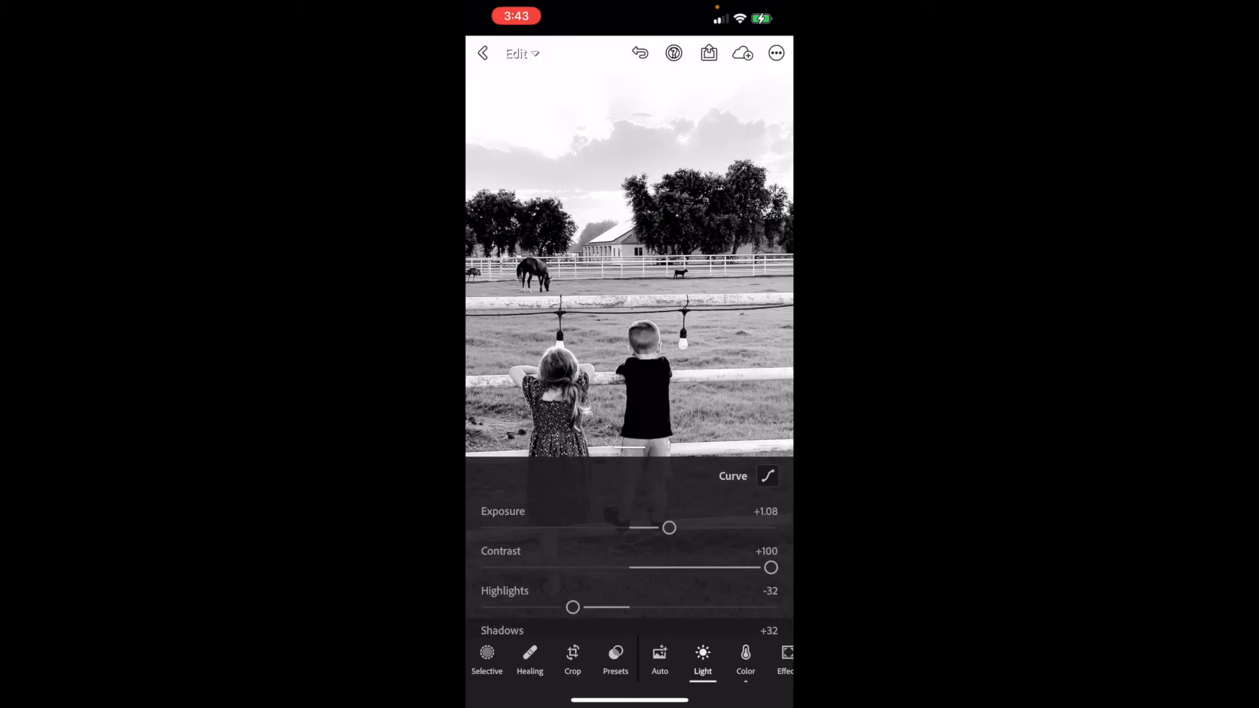
left_click(773, 55)
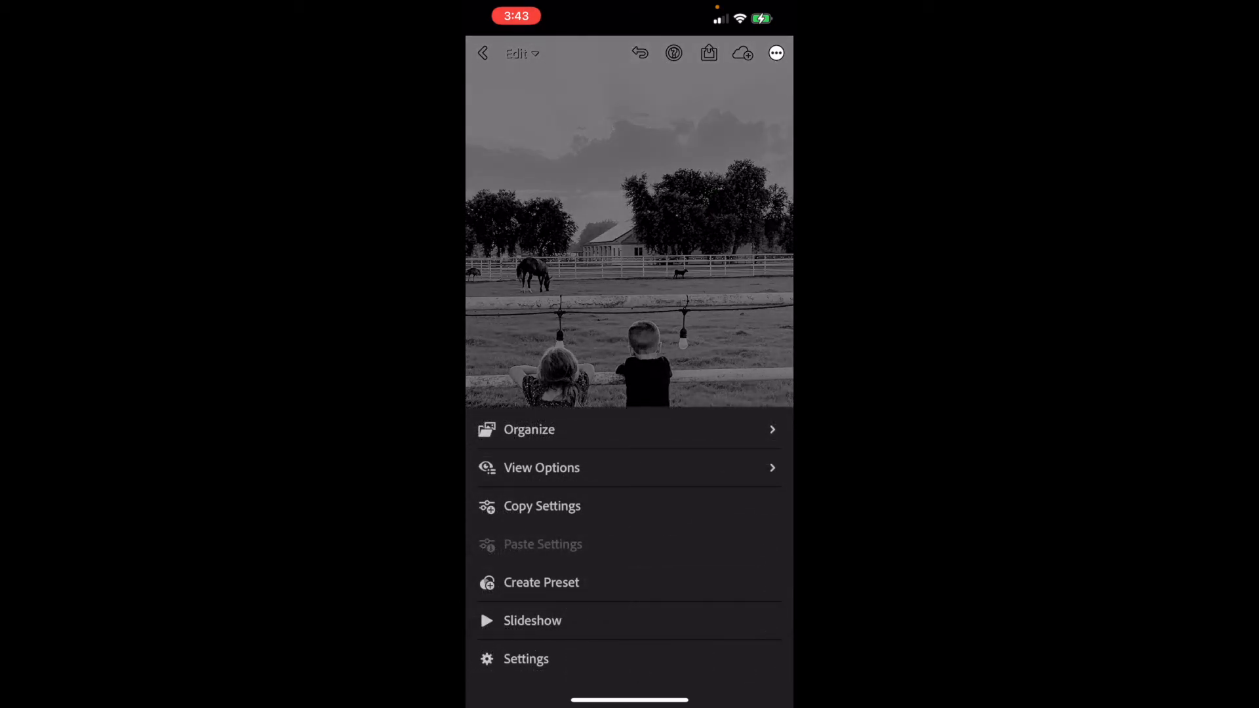
left_click(540, 582)
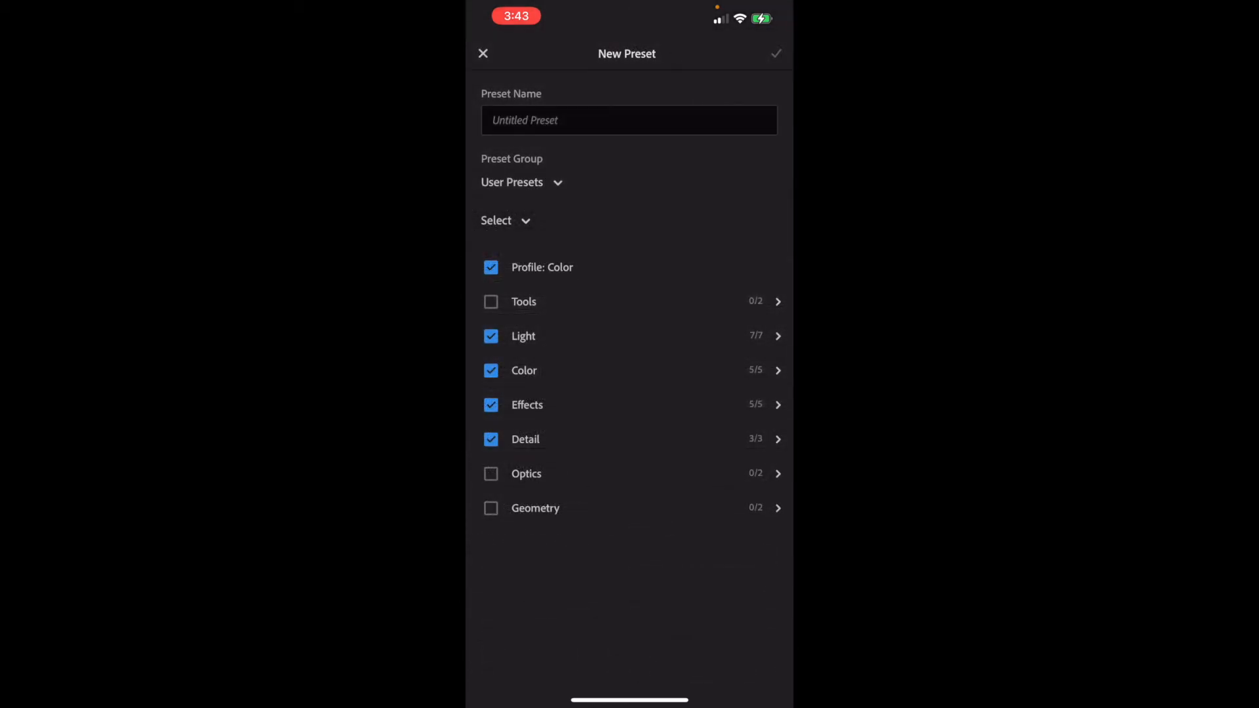